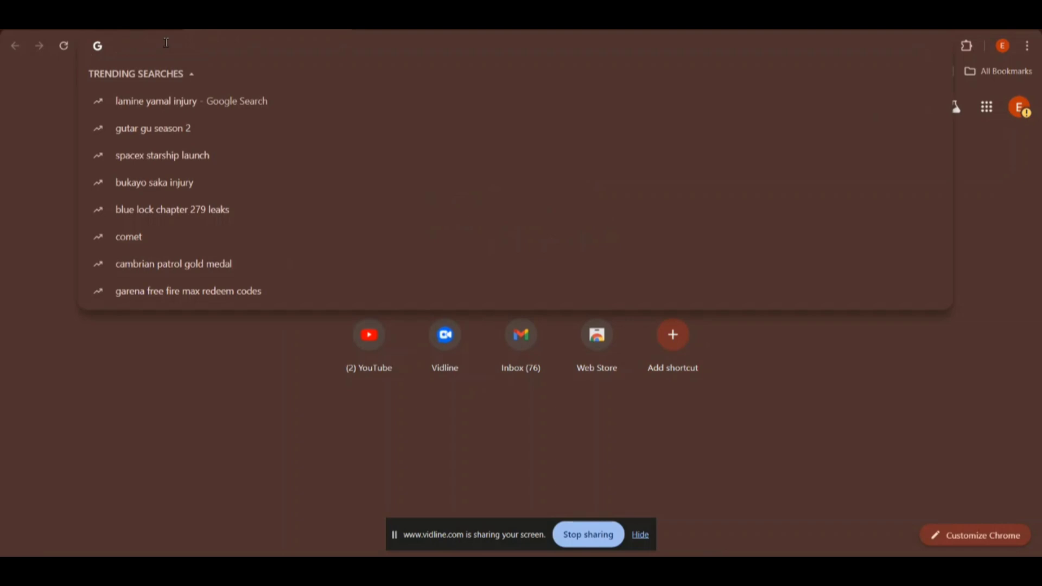
# Step: Load tradingview.com from the Chrome address bar by entering 'tradingview'
pyautogui.write('ta')
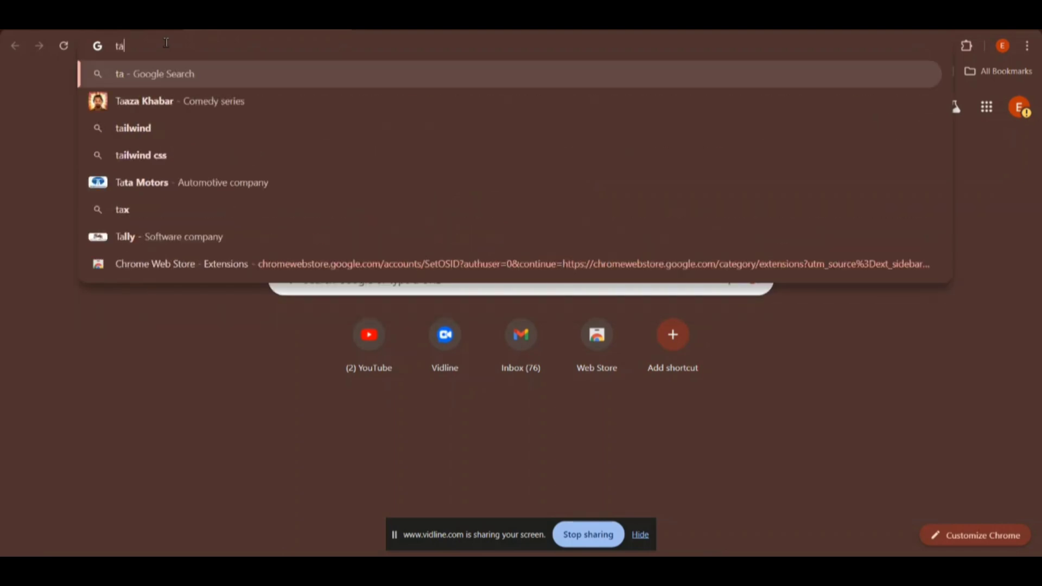
pyautogui.write('rad')
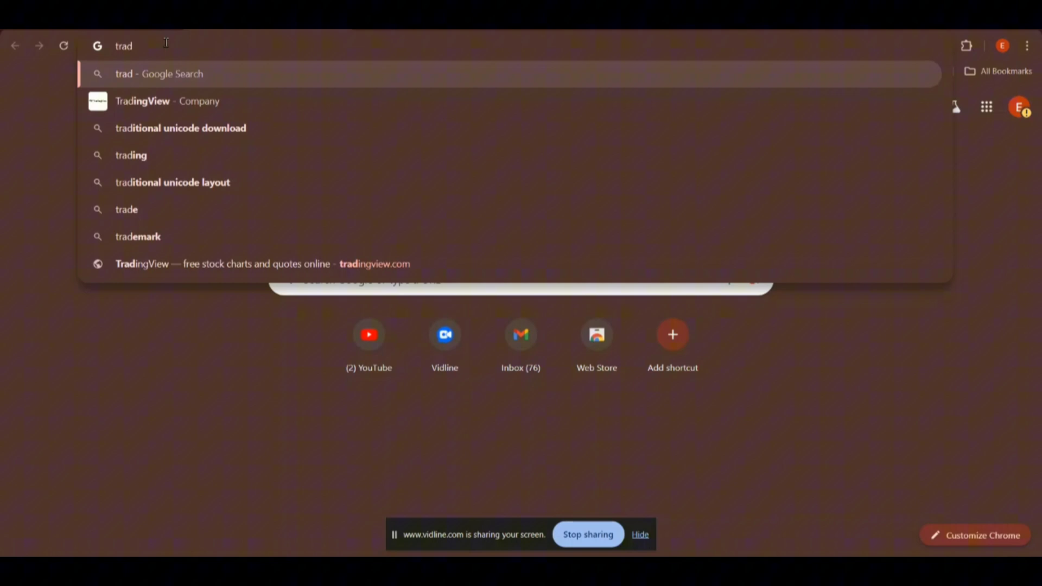
pyautogui.write('ingview.com')
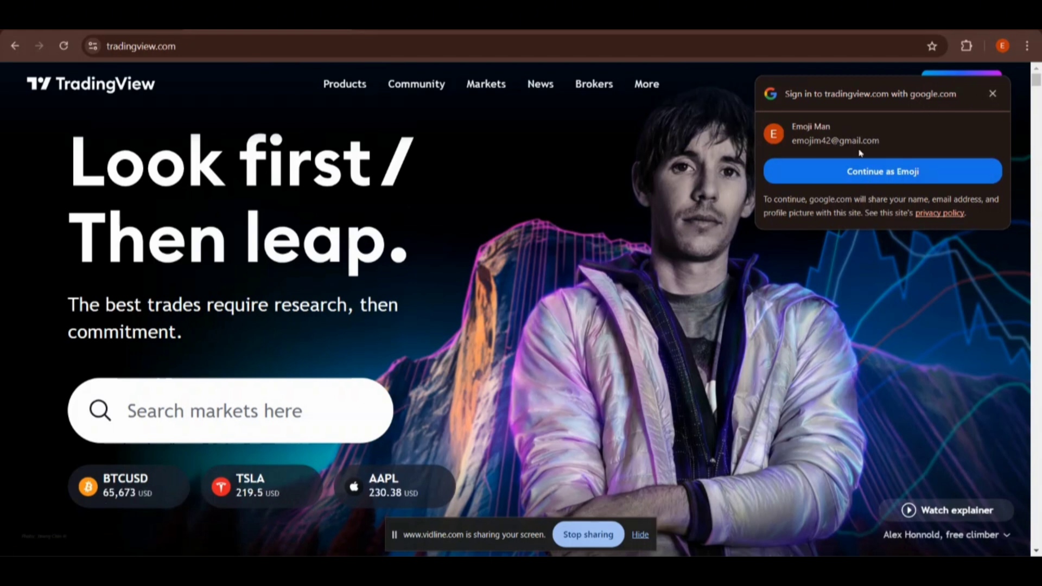
# Step: Dismiss the Google prompt, choose Get started and pick Sign up on the free plan
pyautogui.click(992, 94)
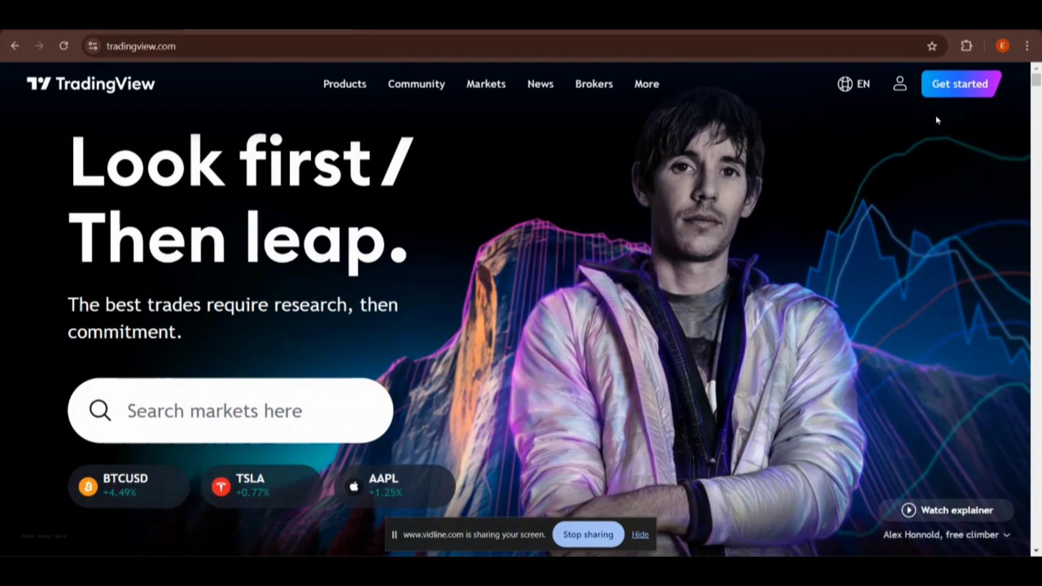
pyautogui.click(959, 83)
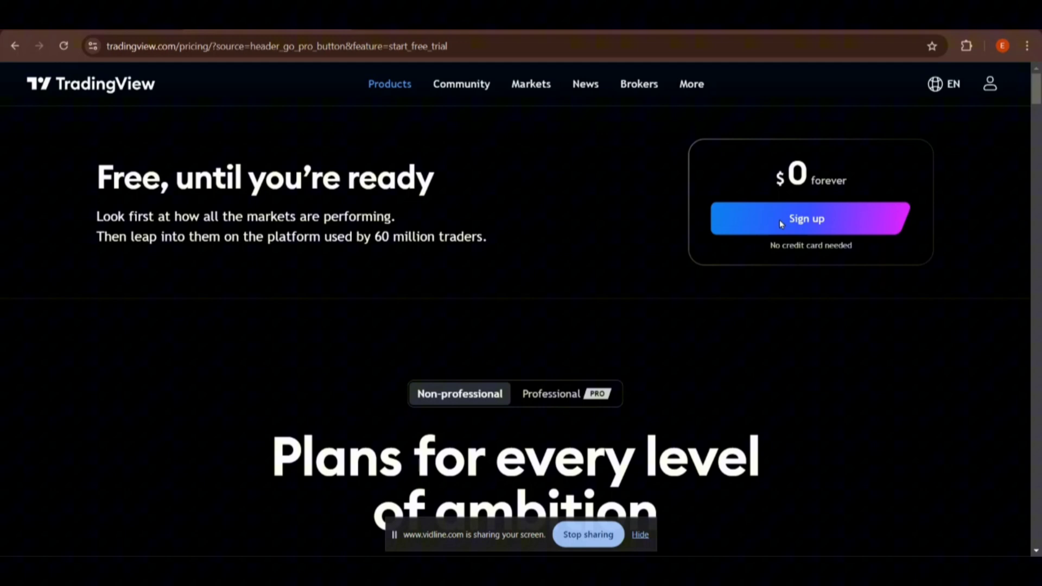
pyautogui.click(810, 218)
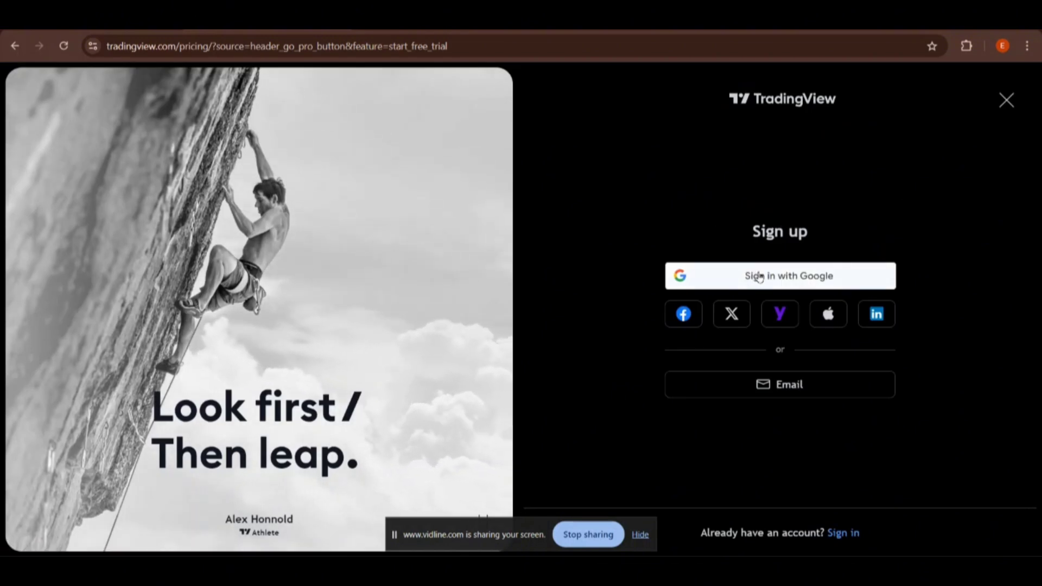
pyautogui.moveTo(664, 262)
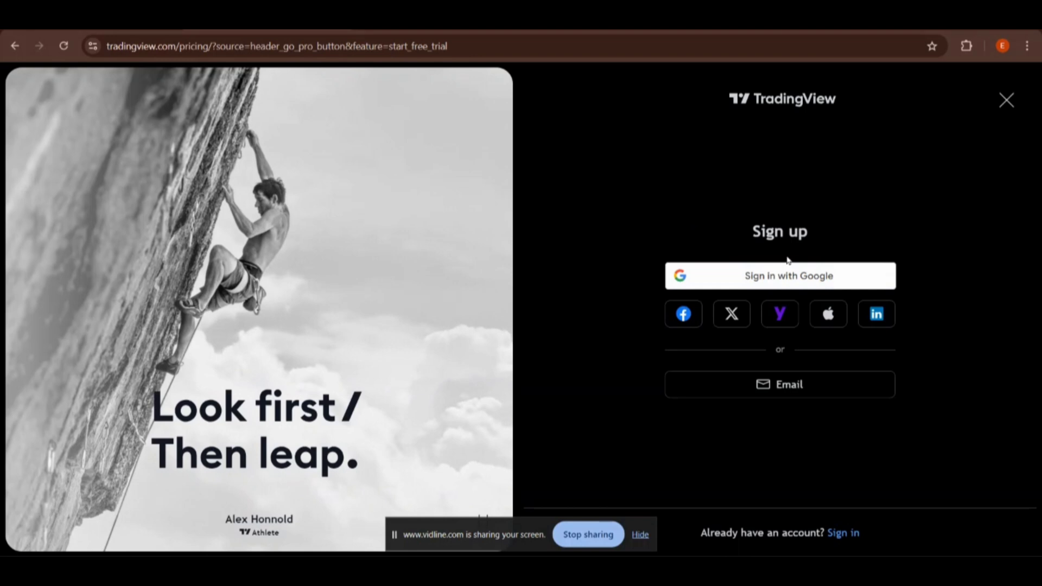
pyautogui.moveTo(682, 314)
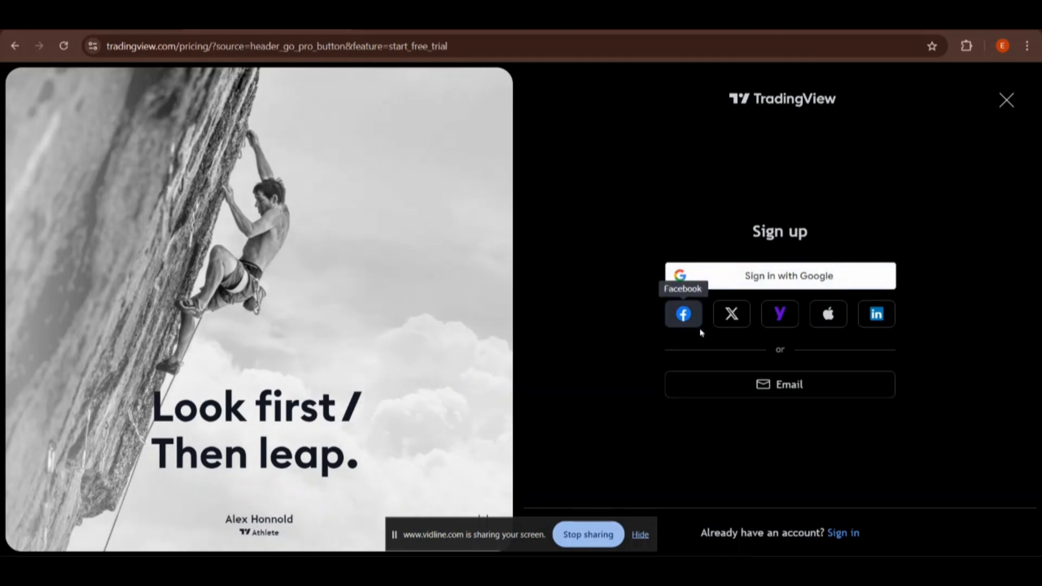
pyautogui.moveTo(779, 314)
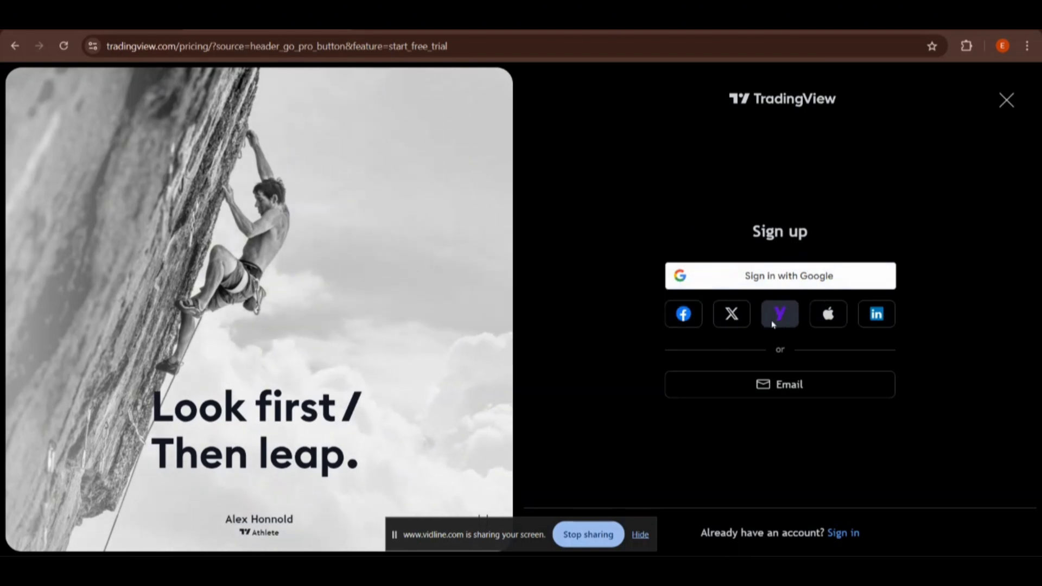
pyautogui.moveTo(682, 313)
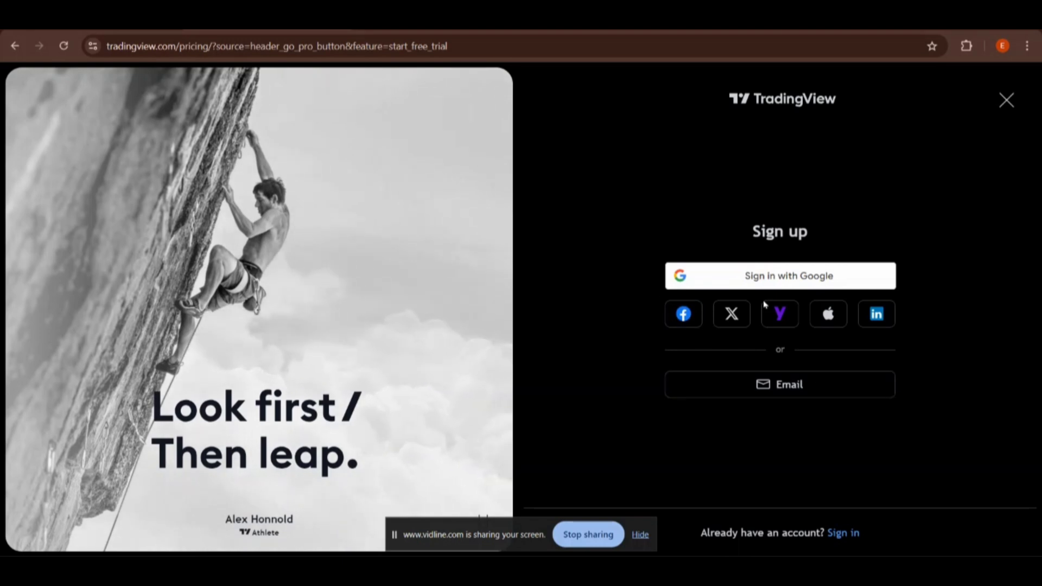
pyautogui.moveTo(767, 282)
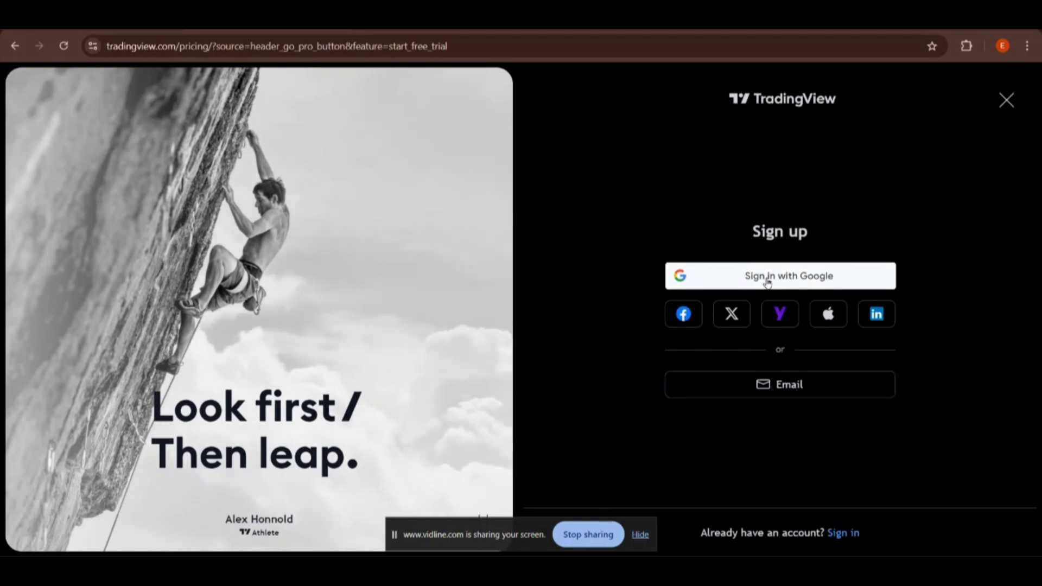
# Step: Choose 'Sign in with Google' so the Google account chooser appears
pyautogui.click(779, 274)
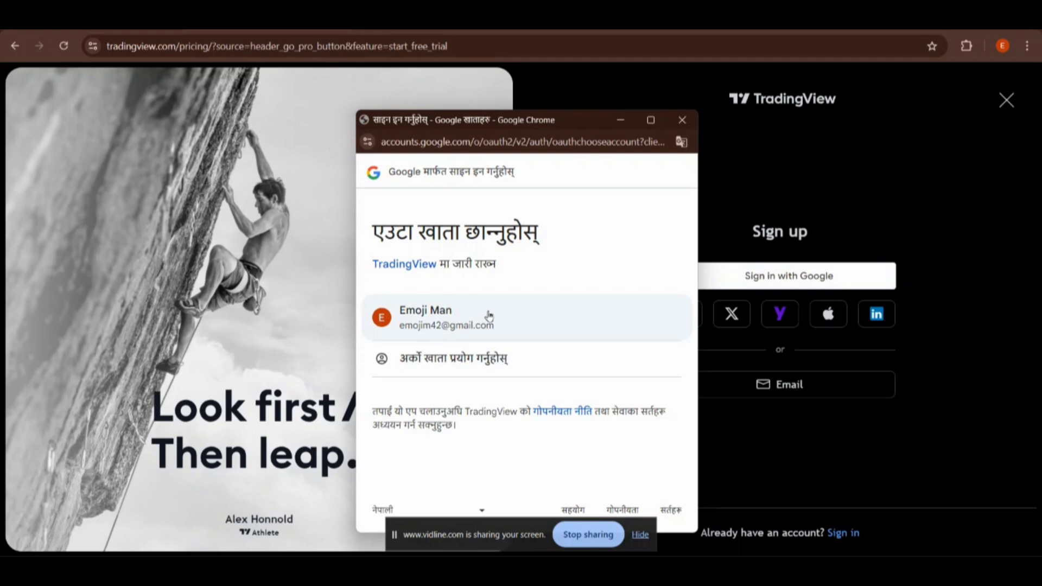
# Step: Select the Google account and approve sharing its details with TradingView
pyautogui.click(466, 317)
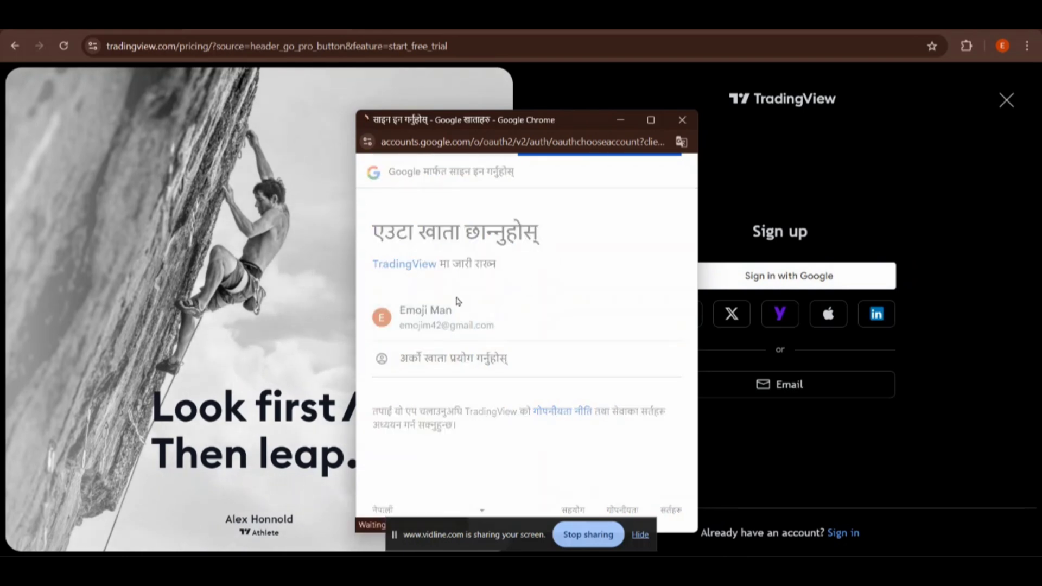
pyautogui.click(445, 317)
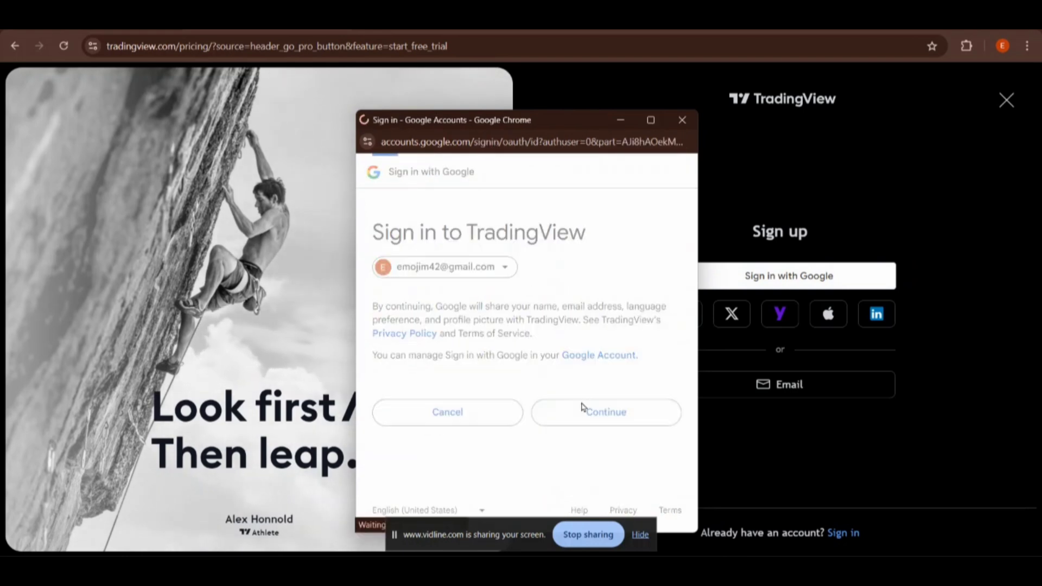
pyautogui.click(604, 411)
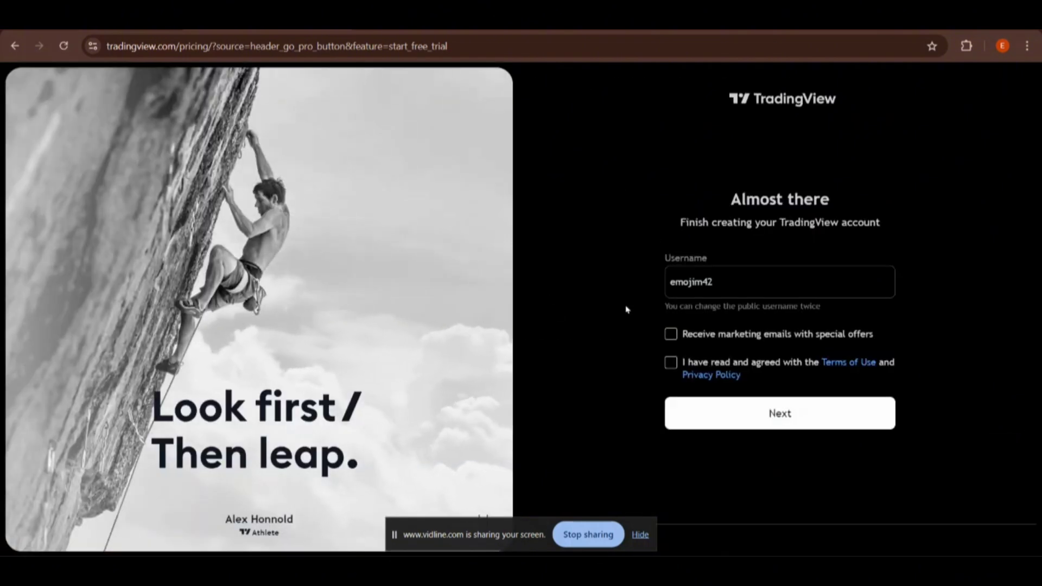
# Step: Accept marketing emails and the Terms of Use, then finish creating the emojim42 account
pyautogui.click(670, 333)
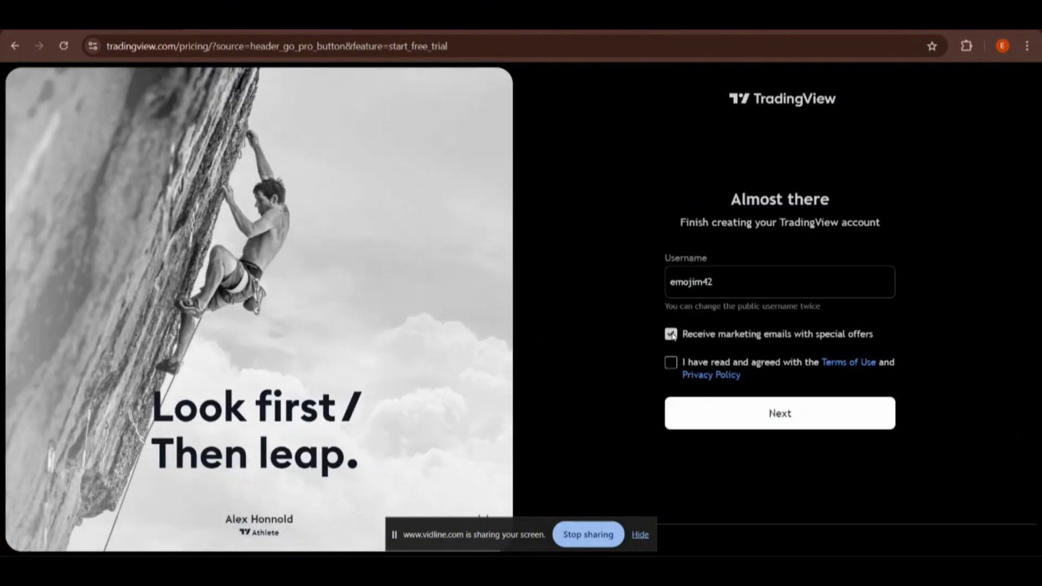
pyautogui.click(670, 363)
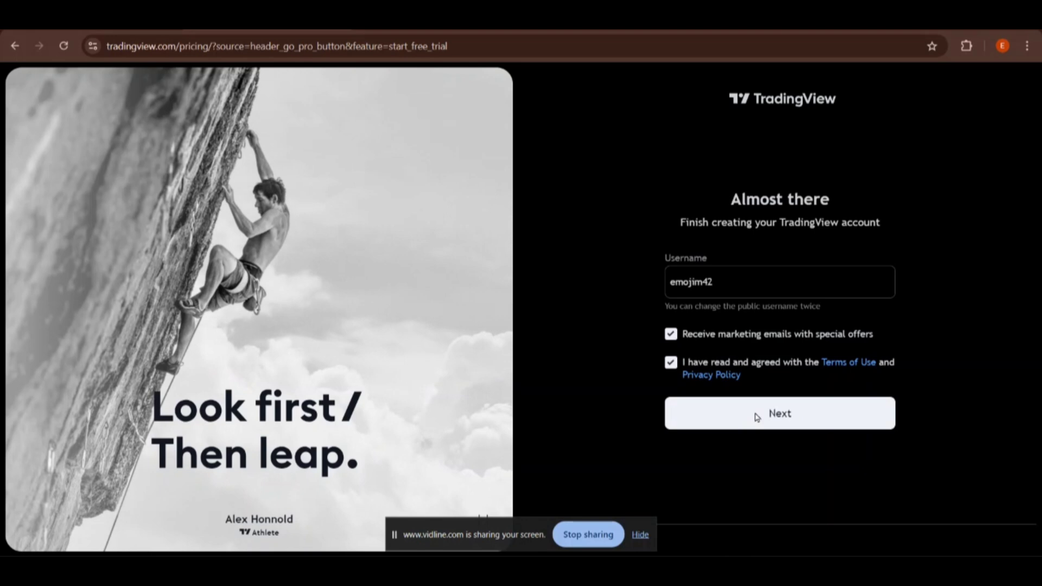
pyautogui.click(779, 413)
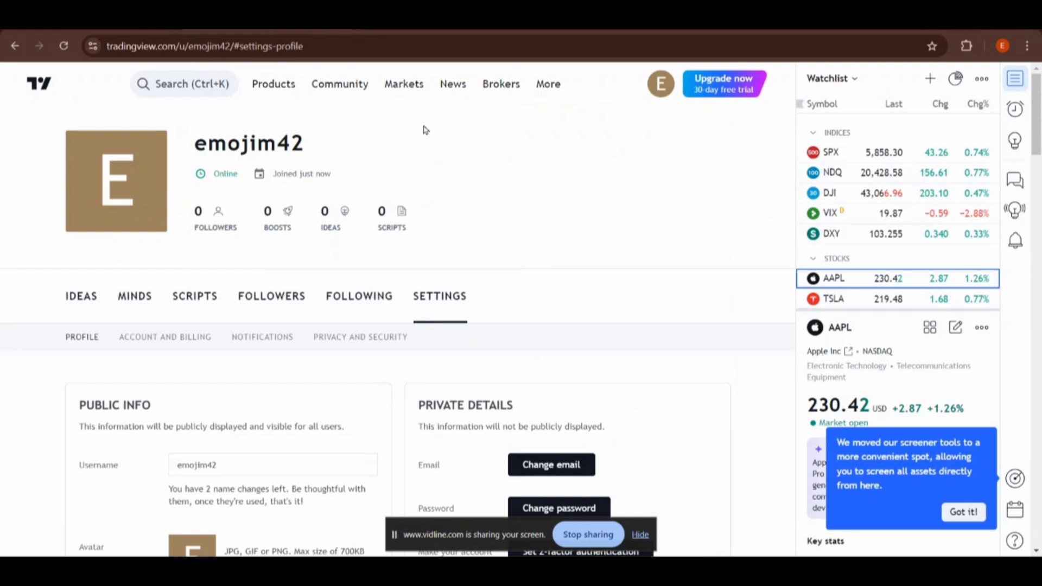
pyautogui.moveTo(165, 91)
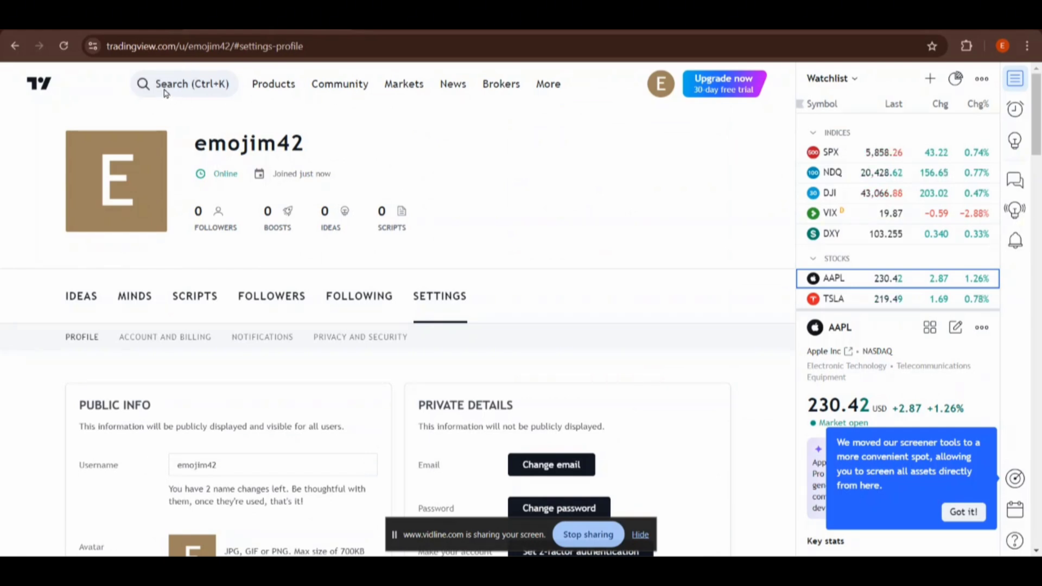
pyautogui.click(184, 84)
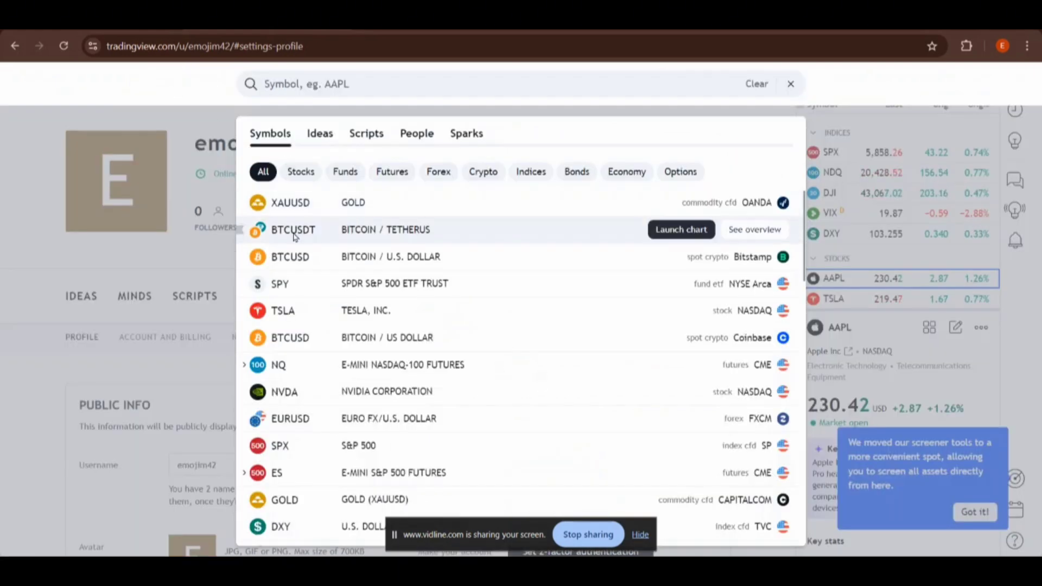
# Step: Open the BTCUSDT daily chart from Binance via the symbol search results
pyautogui.click(679, 229)
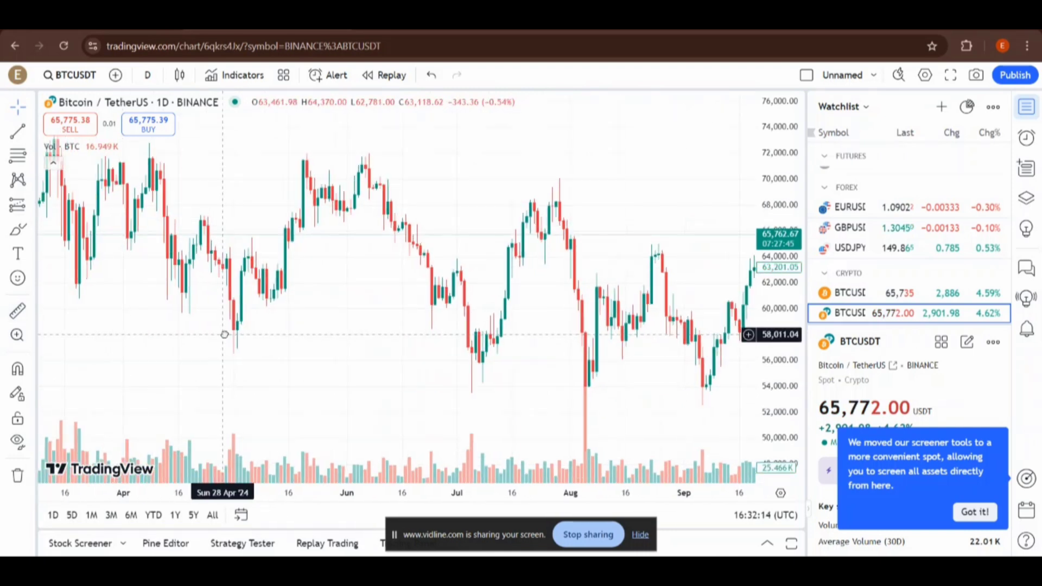
pyautogui.hscroll(3)
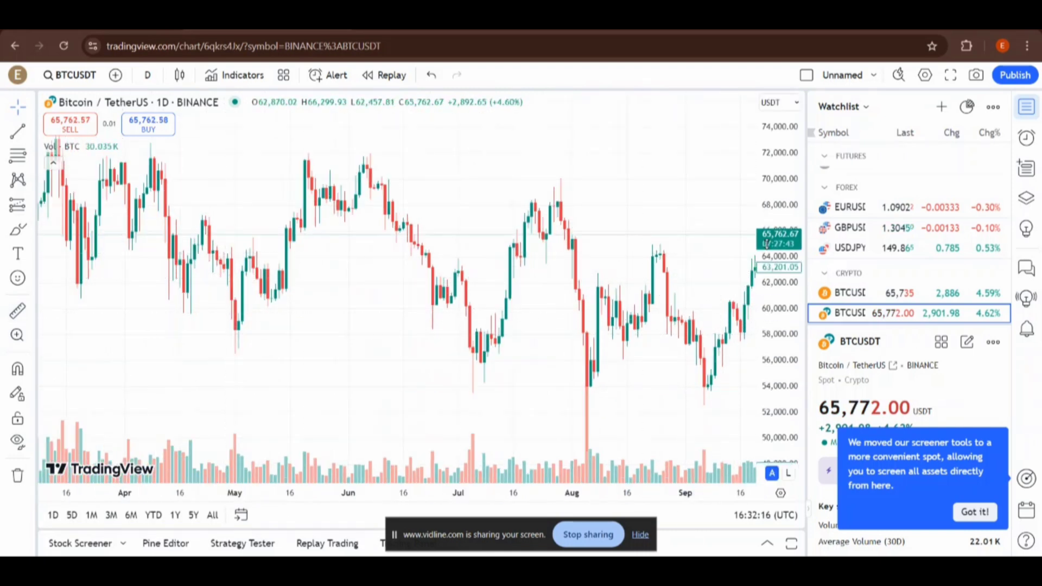